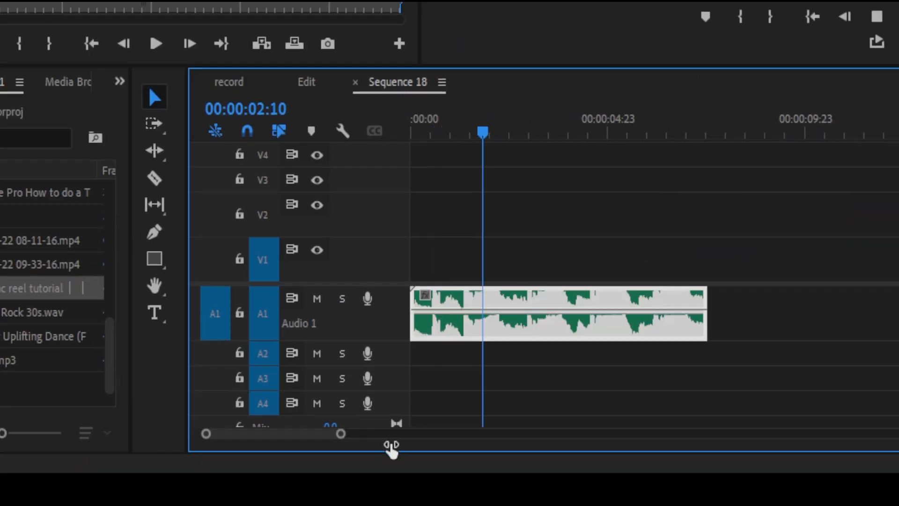
Return the playhead to the music start, then move it to the next beat.
{"action": "left_click", "coordinate": [435, 133]}
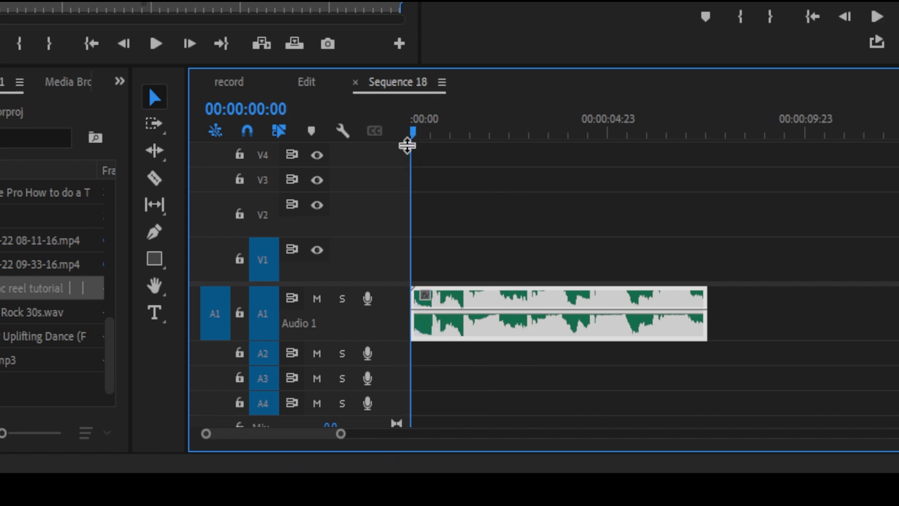
{"action": "left_click", "coordinate": [437, 133]}
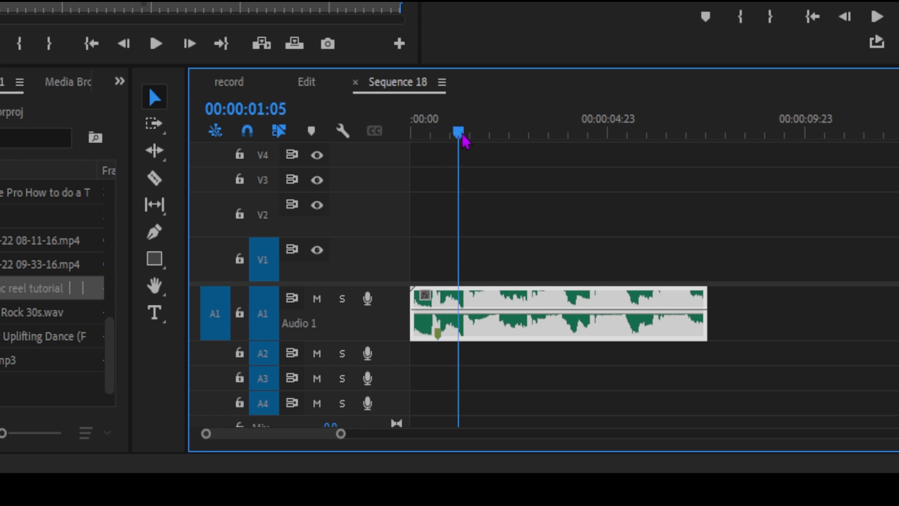
{"action": "left_click", "coordinate": [477, 134]}
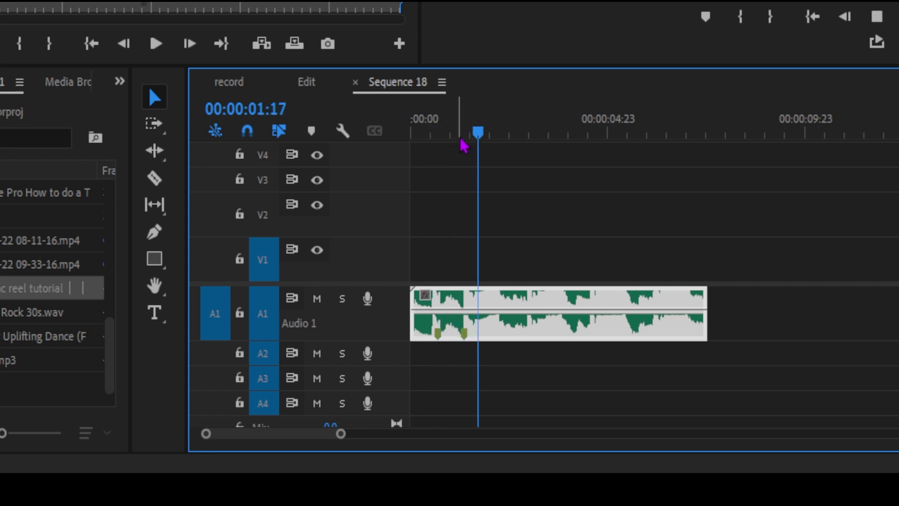
{"action": "left_click_drag", "start_coordinate": [478, 133], "coordinate": [494, 133]}
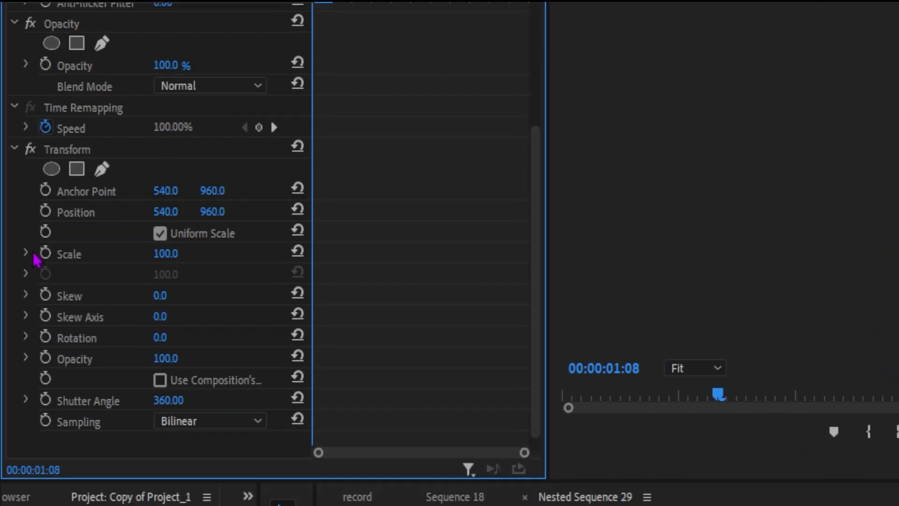
Adjust the Transform effect's Scale value for the zoom-blur keyframes.
{"action": "double_click", "coordinate": [166, 253]}
{"action": "type", "text": "400"}
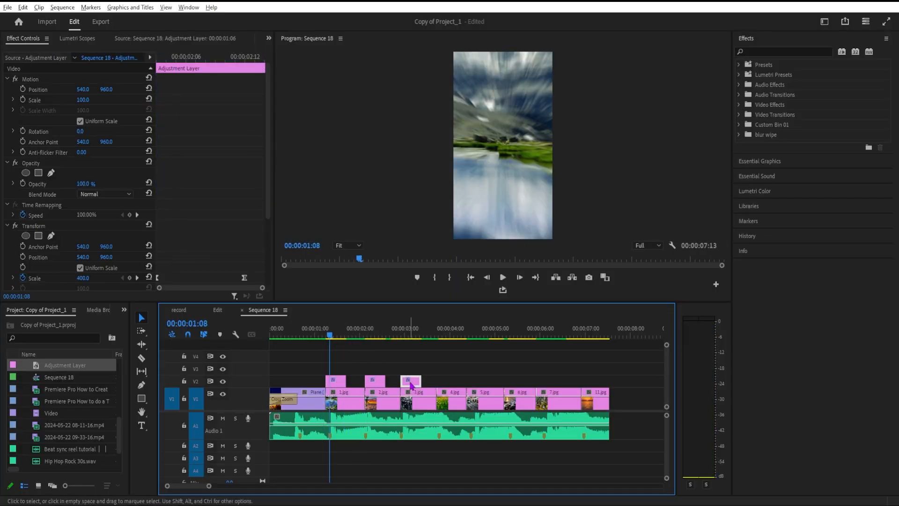
Alt-drag an adjustment layer copy onto the next photo cut.
{"action": "left_click_drag", "start_coordinate": [410, 380], "coordinate": [513, 380]}
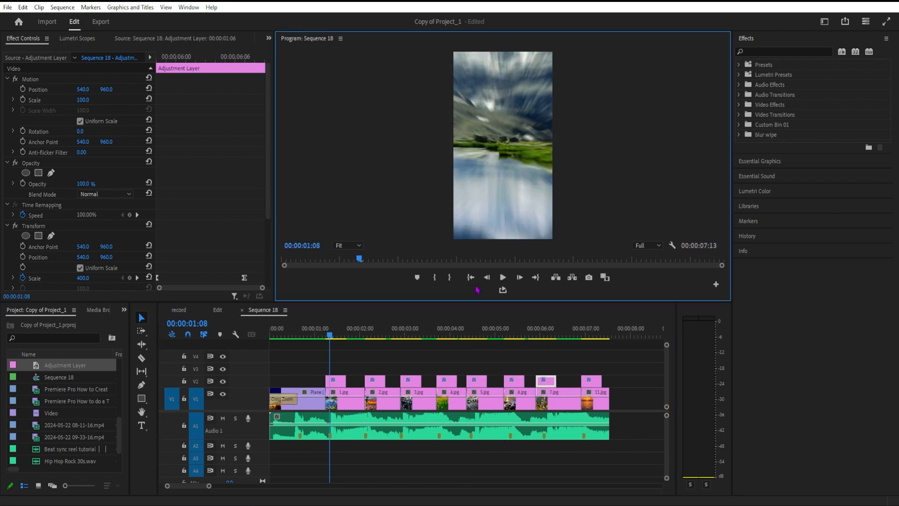
{"action": "left_click", "coordinate": [502, 277]}
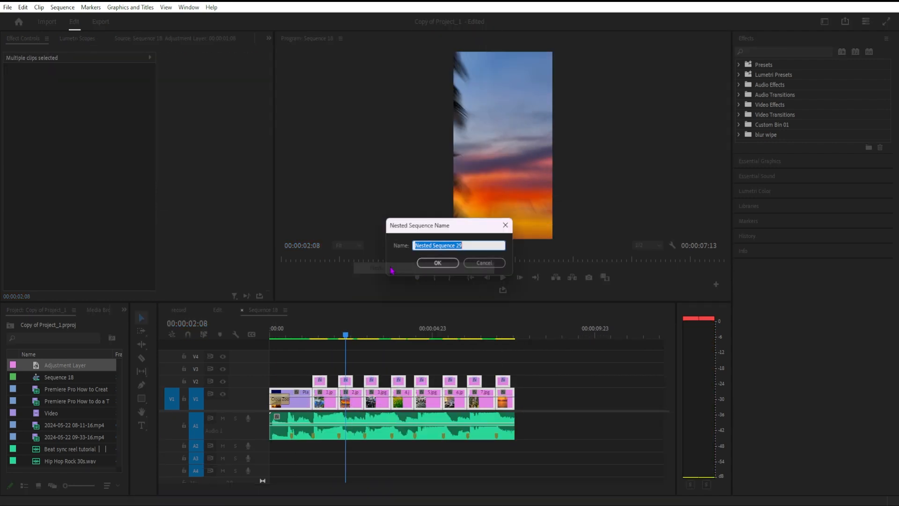
Confirm the Nested Sequence Name dialog to create Nested Sequence 29.
{"action": "left_click", "coordinate": [437, 263]}
{"action": "type", "text": "fake"}
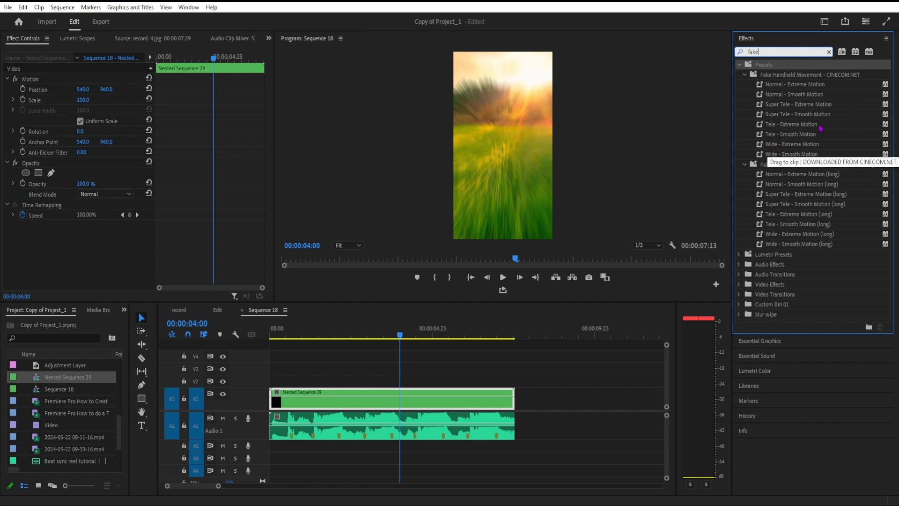
Drag the Normal - Smooth Motion preset onto the nested sequence clip.
{"action": "left_click_drag", "start_coordinate": [796, 94], "coordinate": [393, 398]}
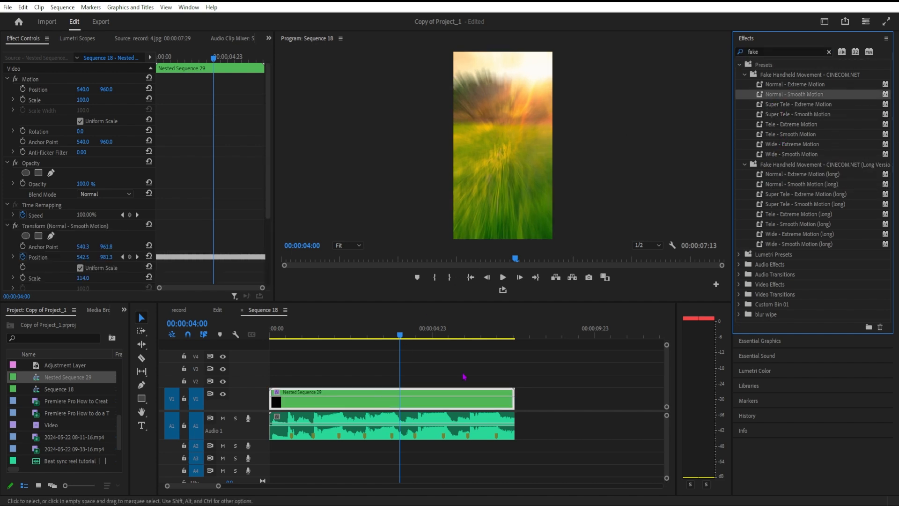
{"action": "left_click", "coordinate": [471, 277]}
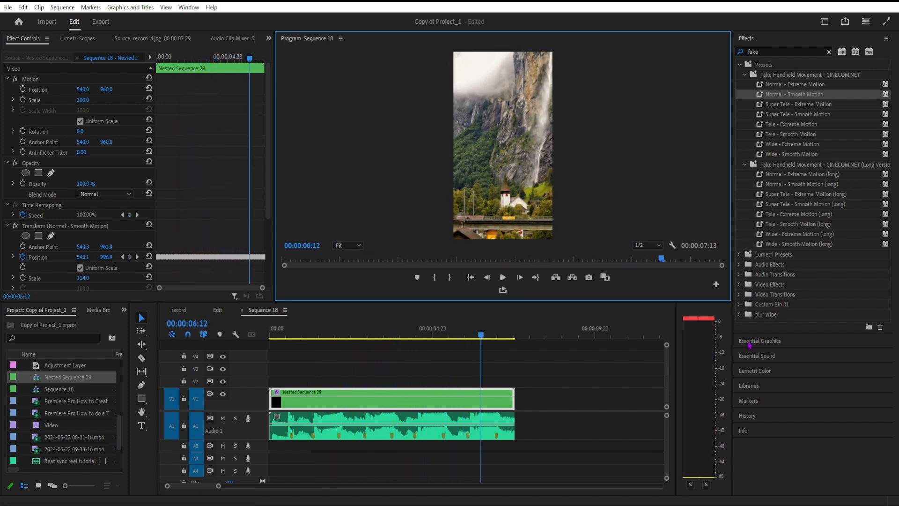
Place Fire Works.mp4 on V2, scaled to 197.7 with Screen blend mode.
{"action": "left_click", "coordinate": [756, 371]}
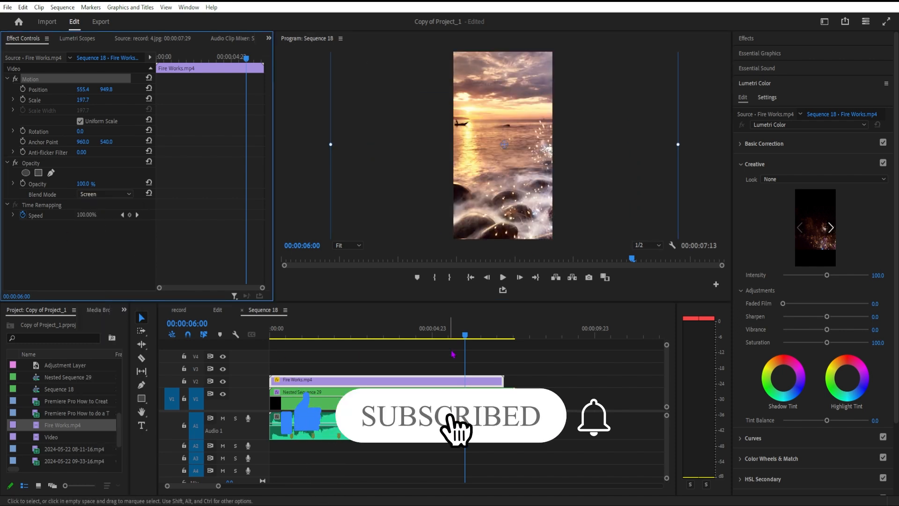
{"action": "left_click", "coordinate": [502, 277]}
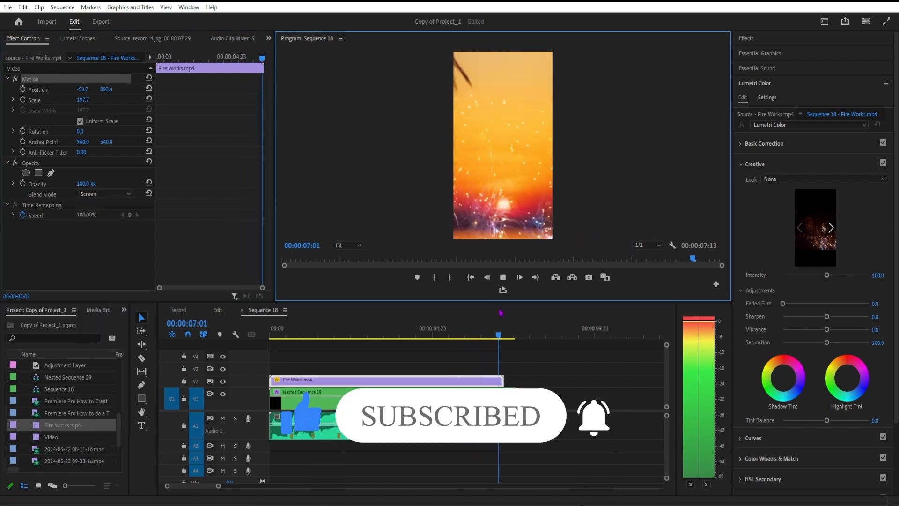